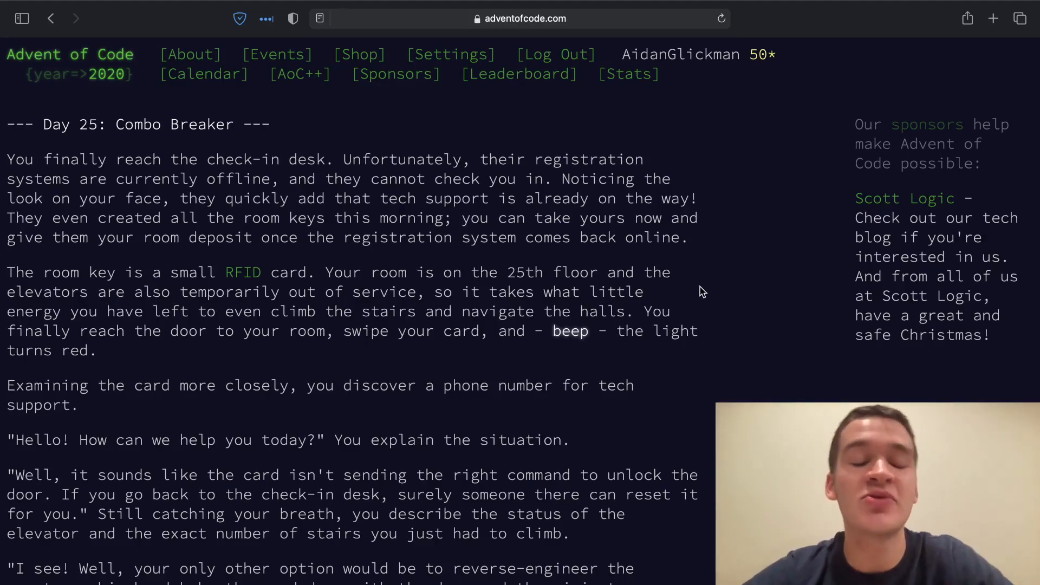
mouse_move(677, 295)
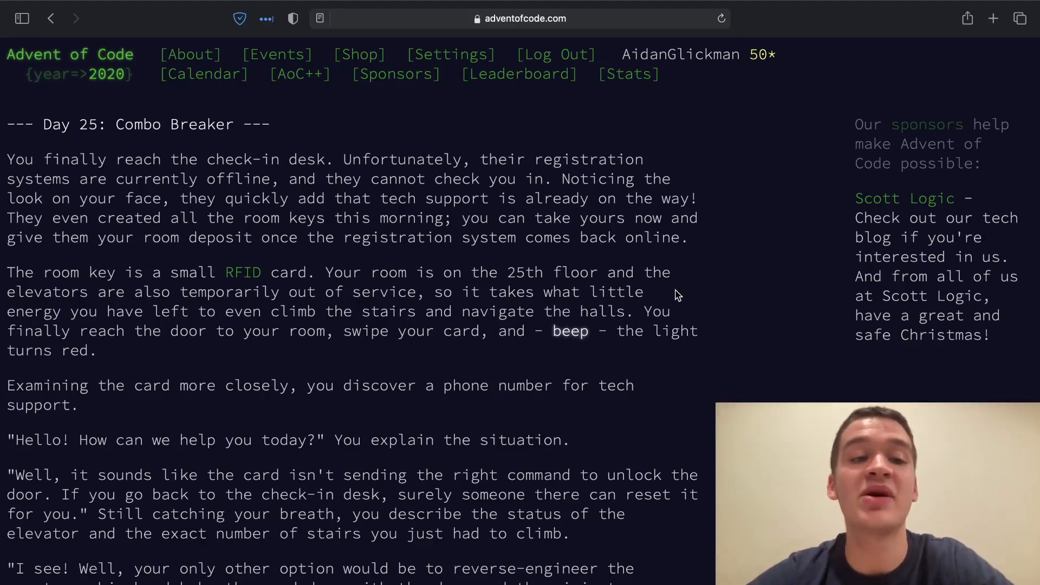
mouse_move(661, 332)
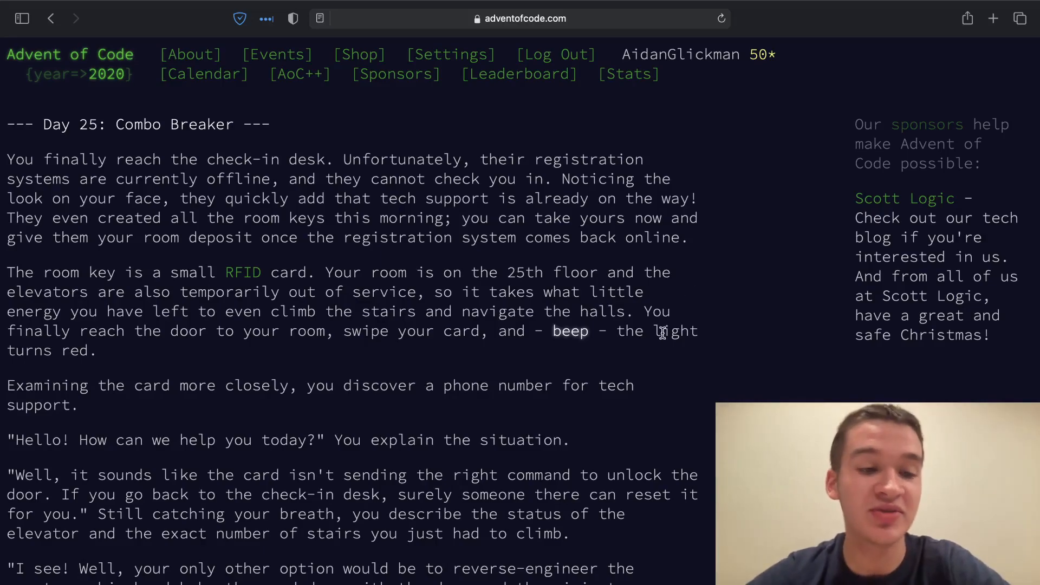
- Scroll through day25/solution.py down to the empty part 2 stub and the main function
scroll(down, 3)
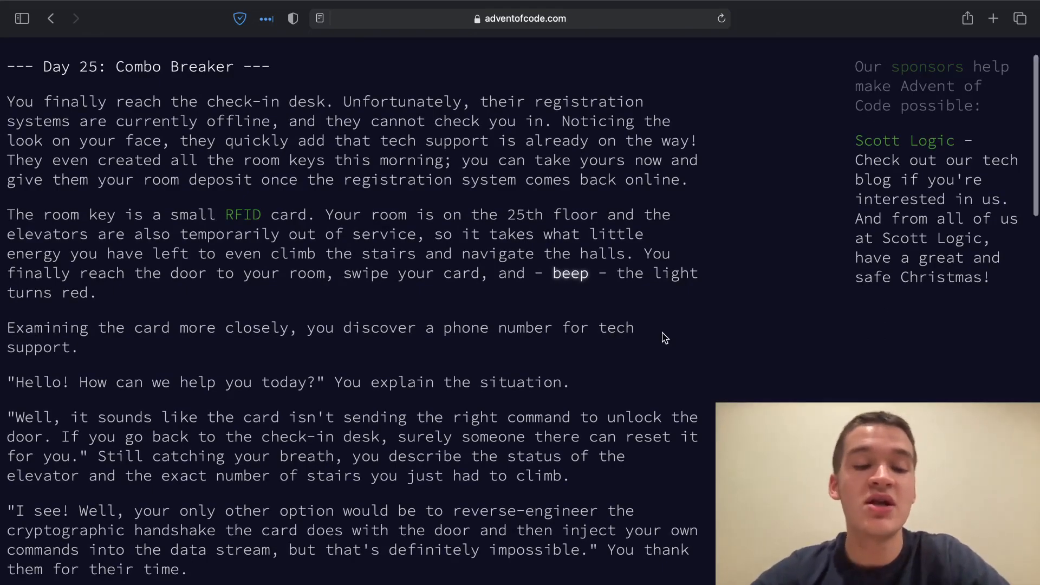
scroll(down, 3)
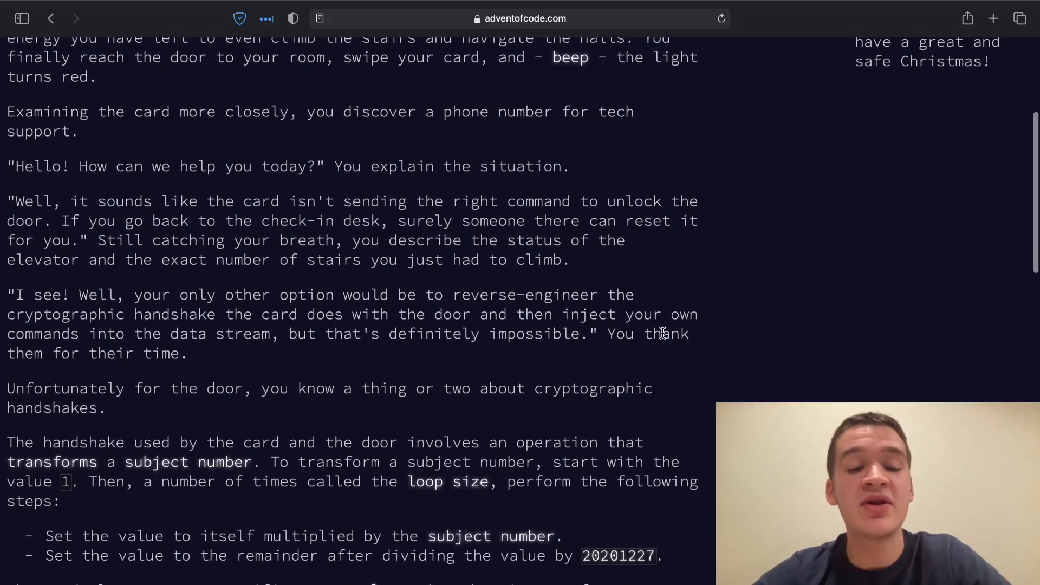
scroll(down, 3)
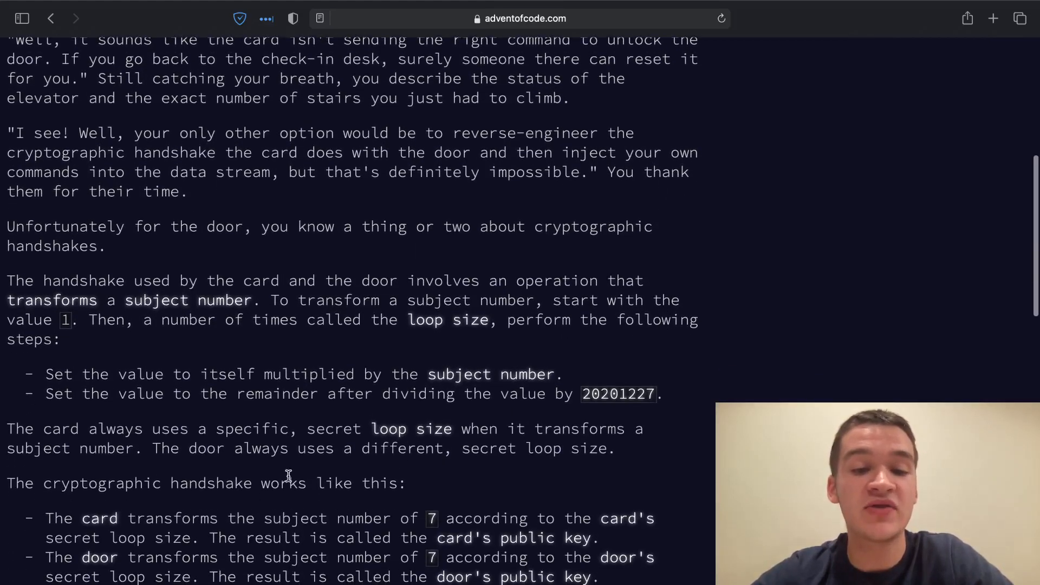
mouse_move(391, 507)
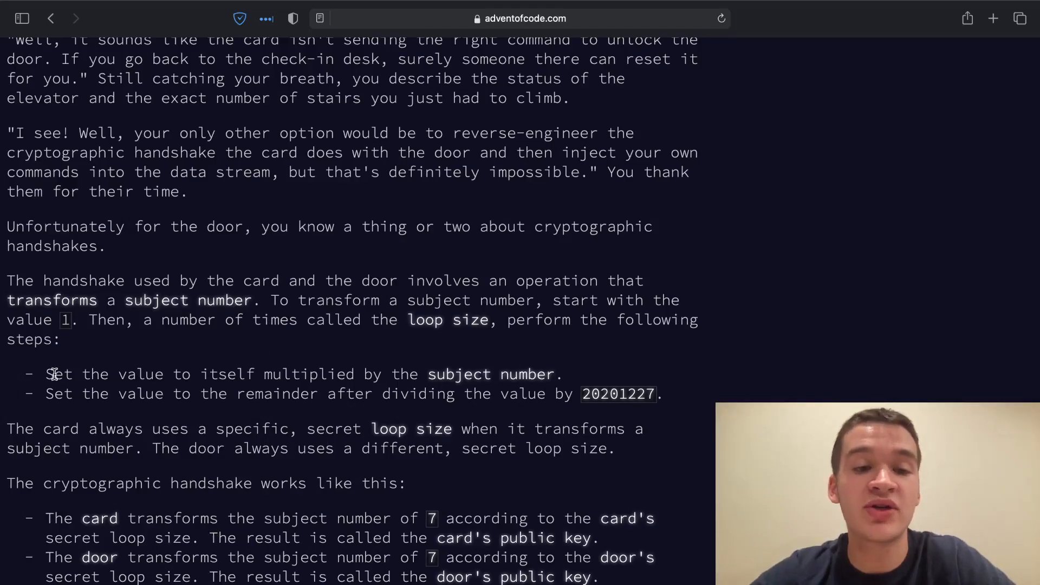
mouse_move(290, 317)
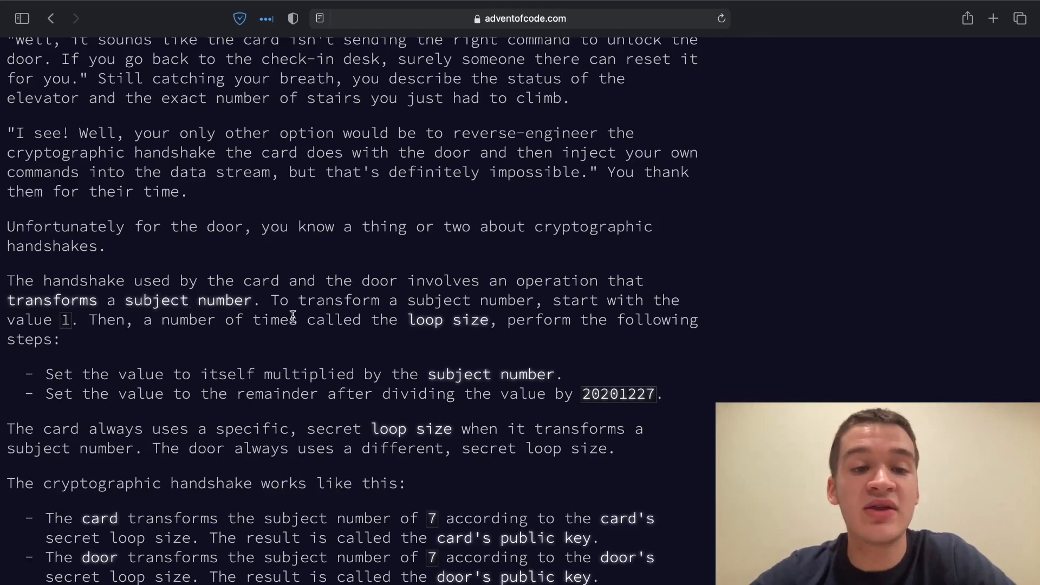
mouse_move(209, 356)
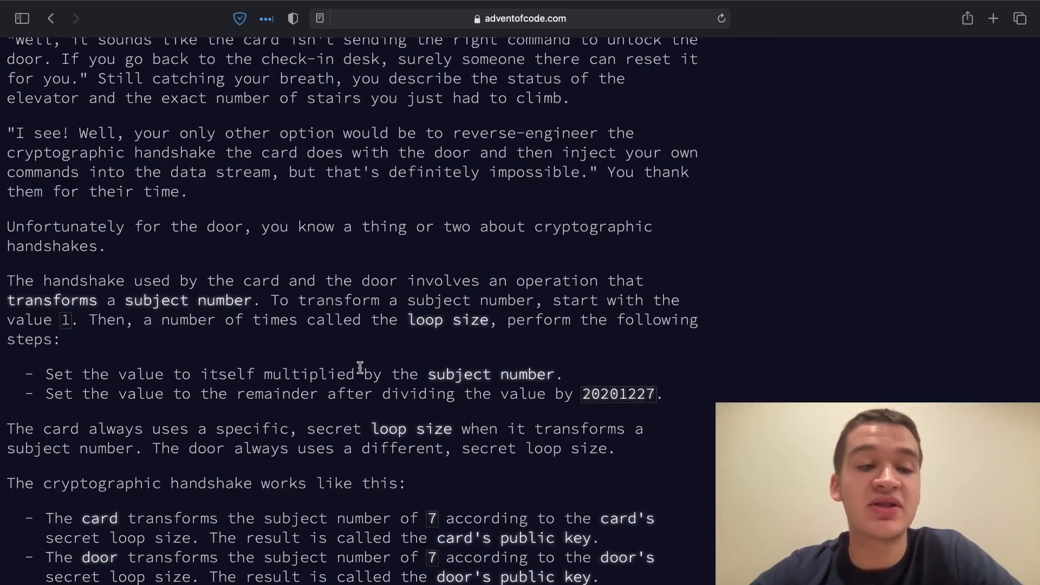
mouse_move(344, 389)
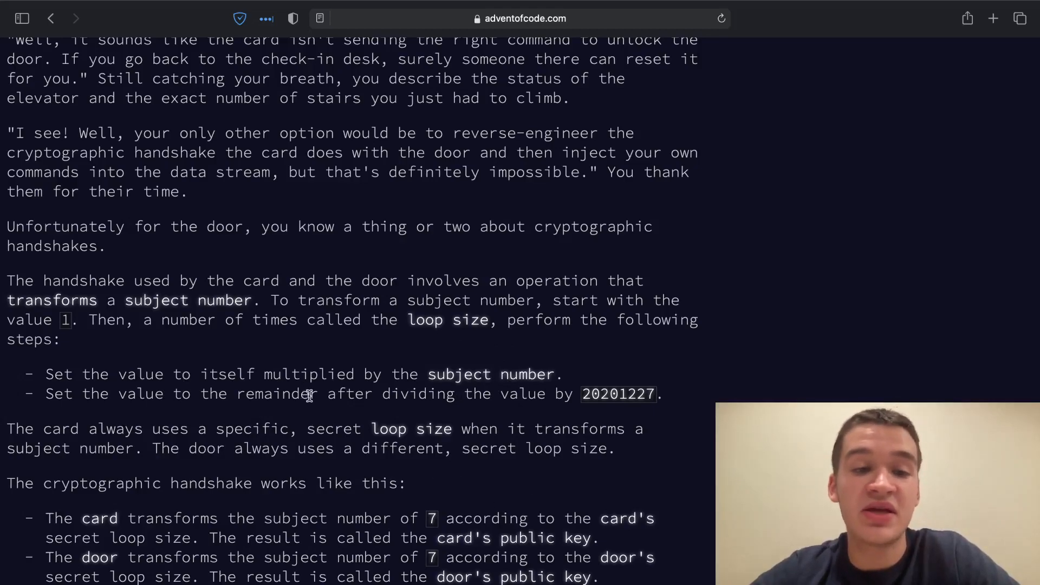
mouse_move(561, 401)
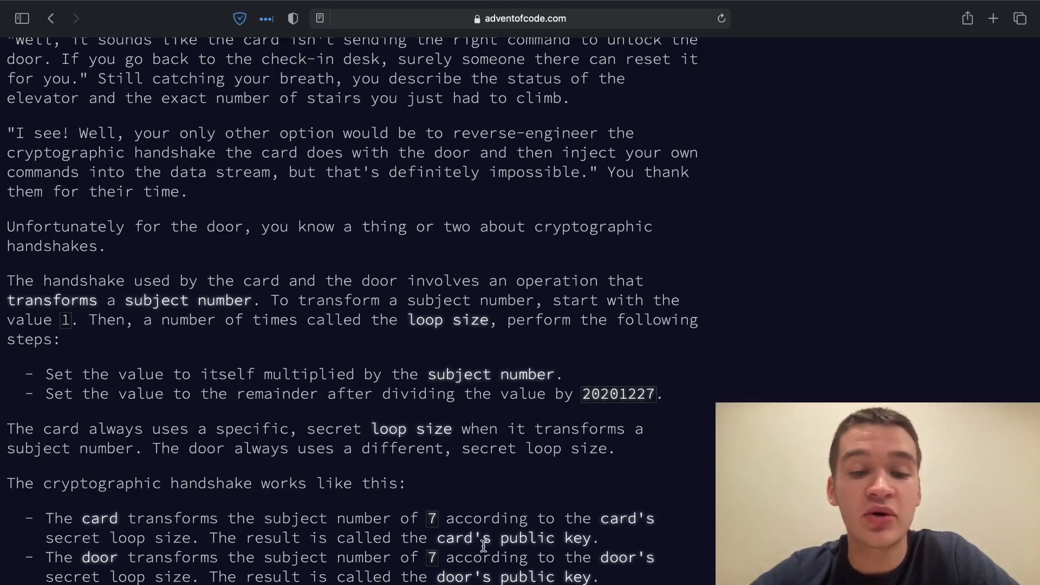
scroll(down, 3)
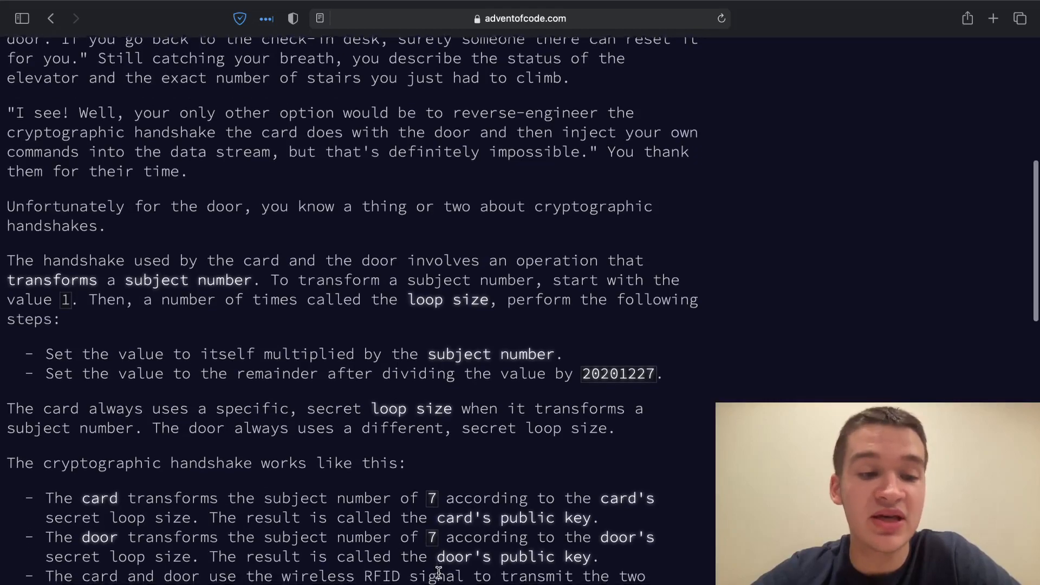
scroll(down, 3)
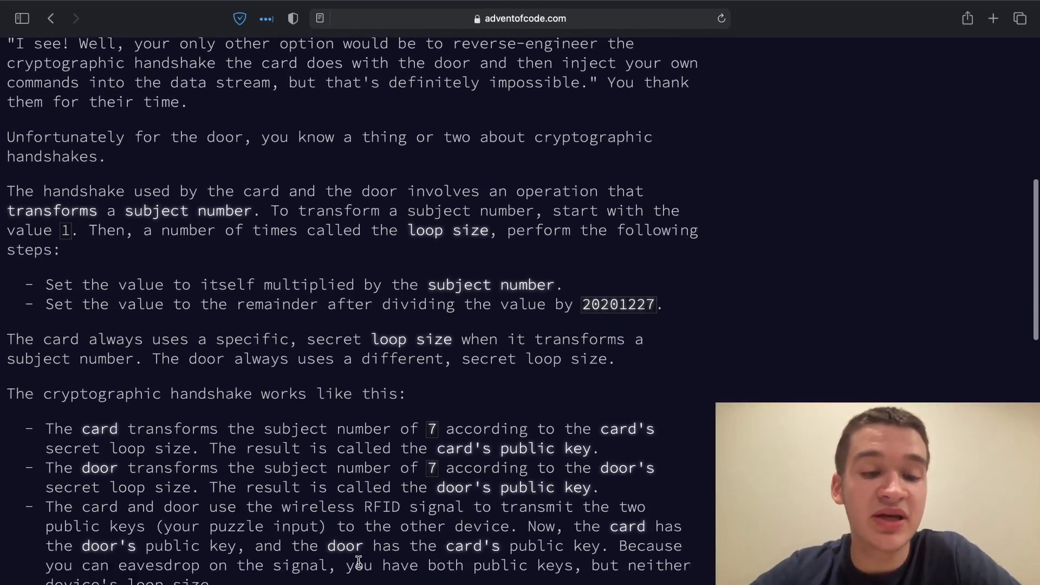
scroll(down, 3)
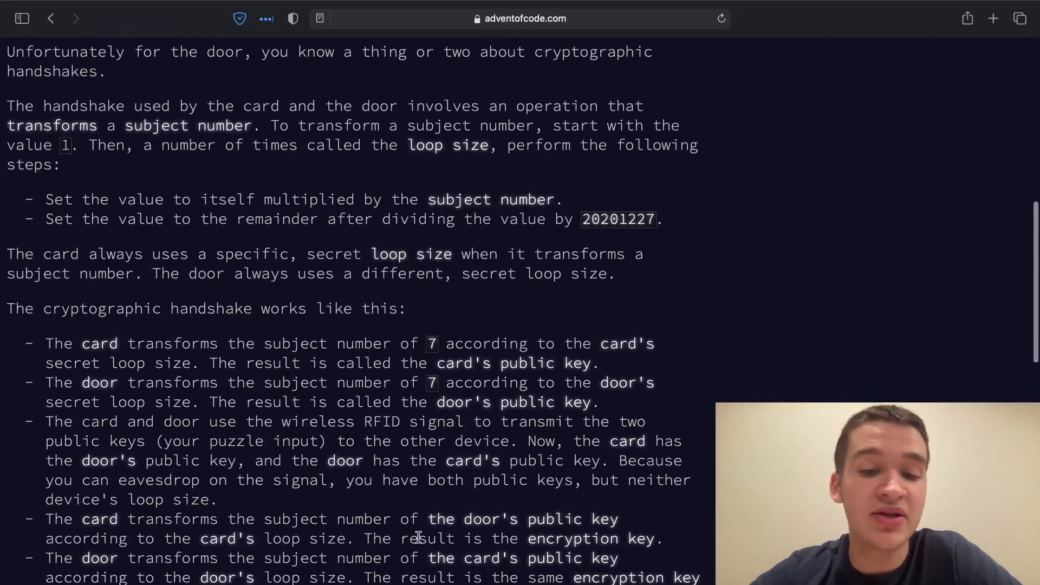
scroll(down, 3)
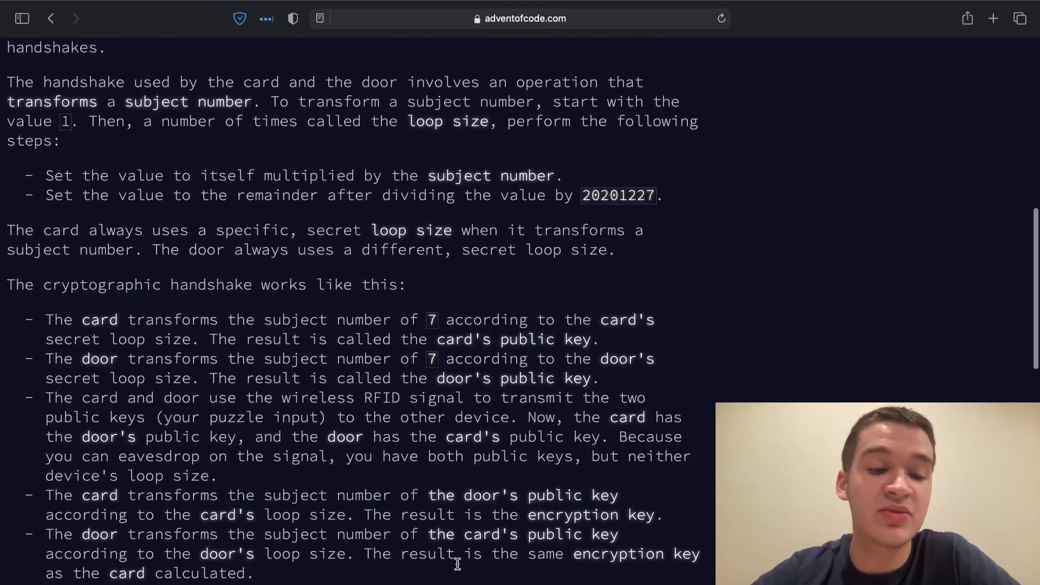
scroll(down, 3)
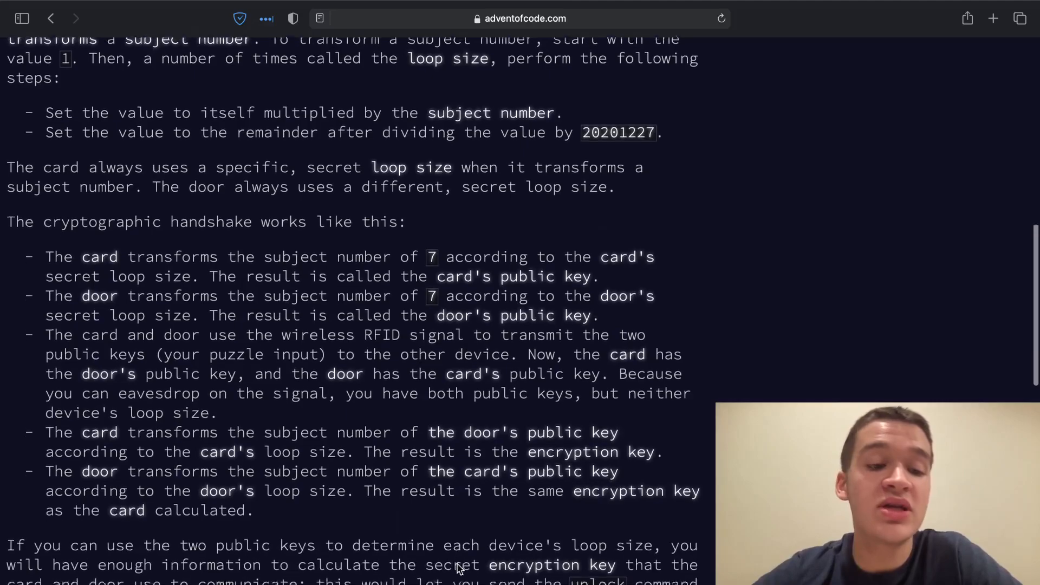
scroll(down, 3)
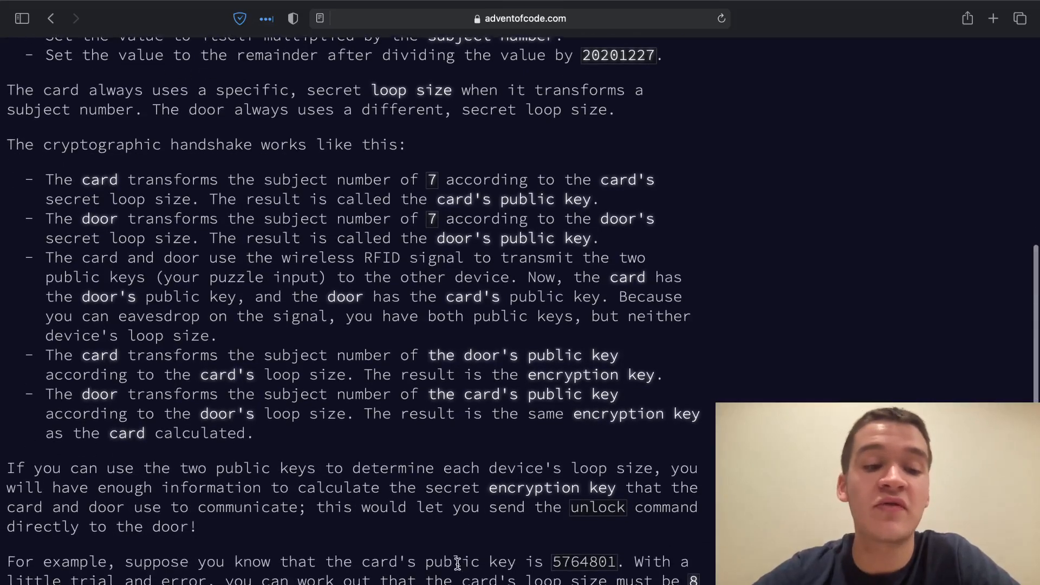
scroll(down, 3)
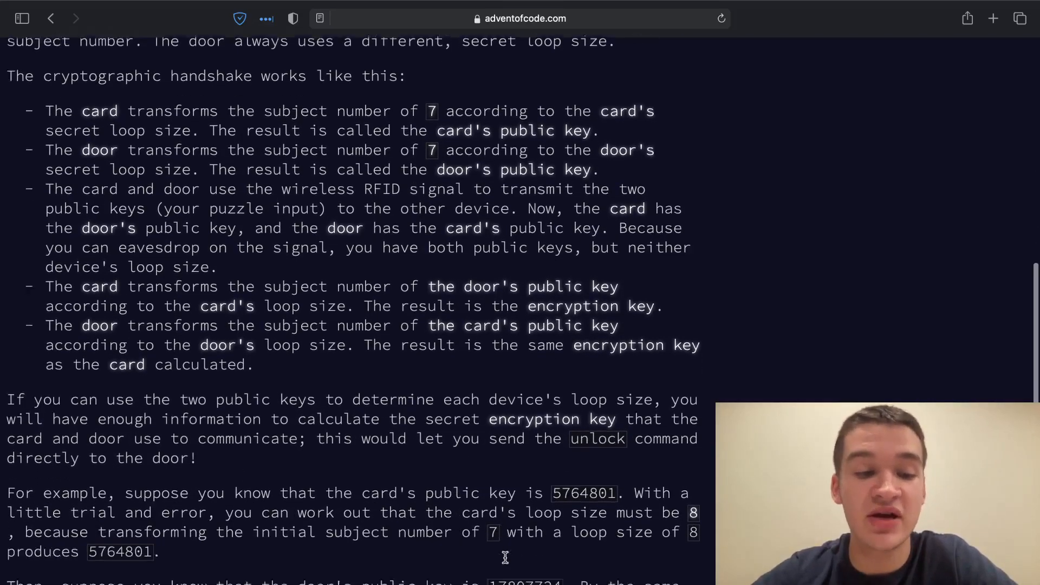
scroll(down, 3)
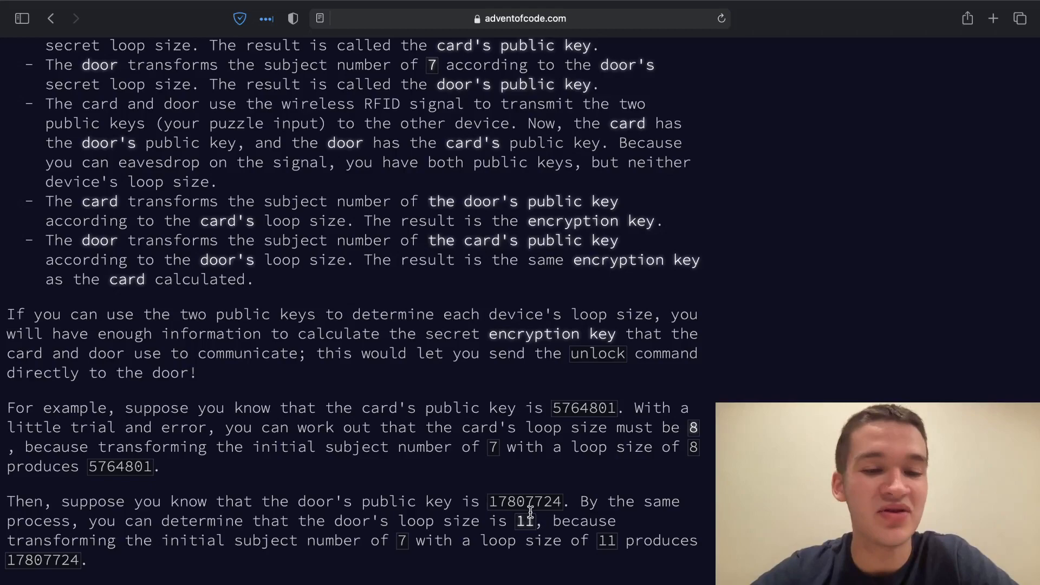
scroll(down, 3)
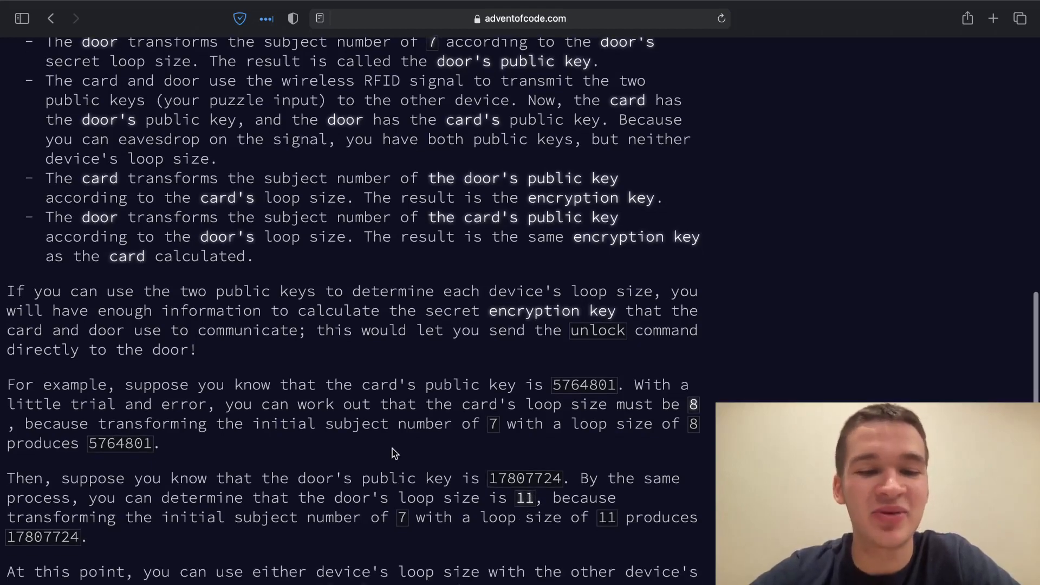
scroll(down, 3)
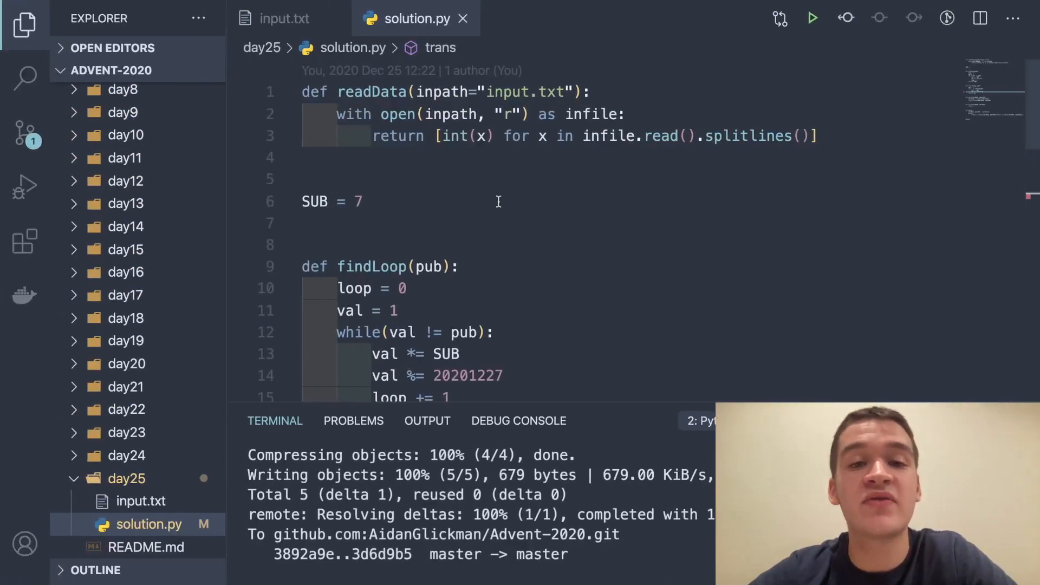
mouse_move(348, 33)
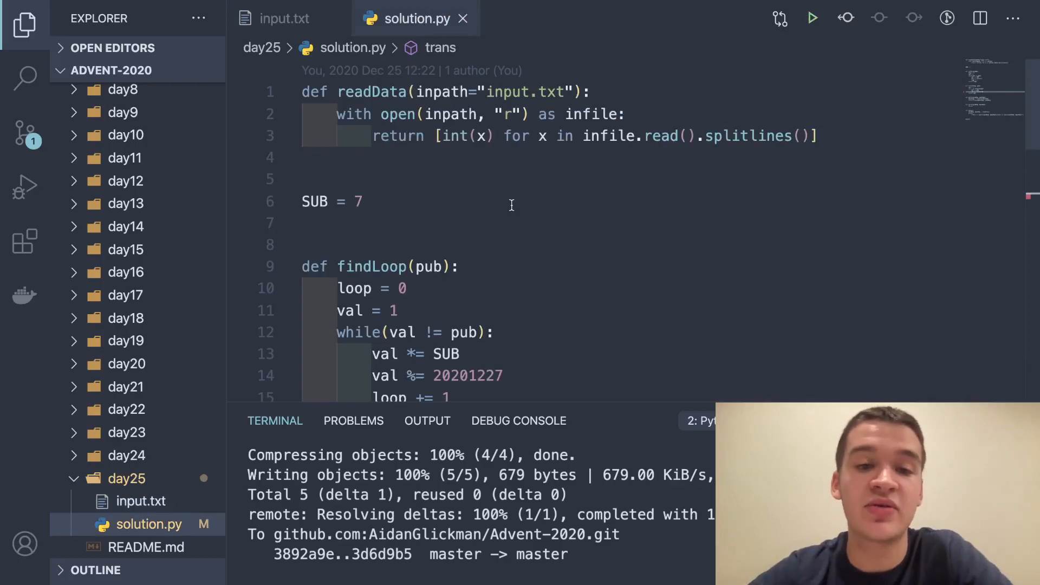
scroll(down, 3)
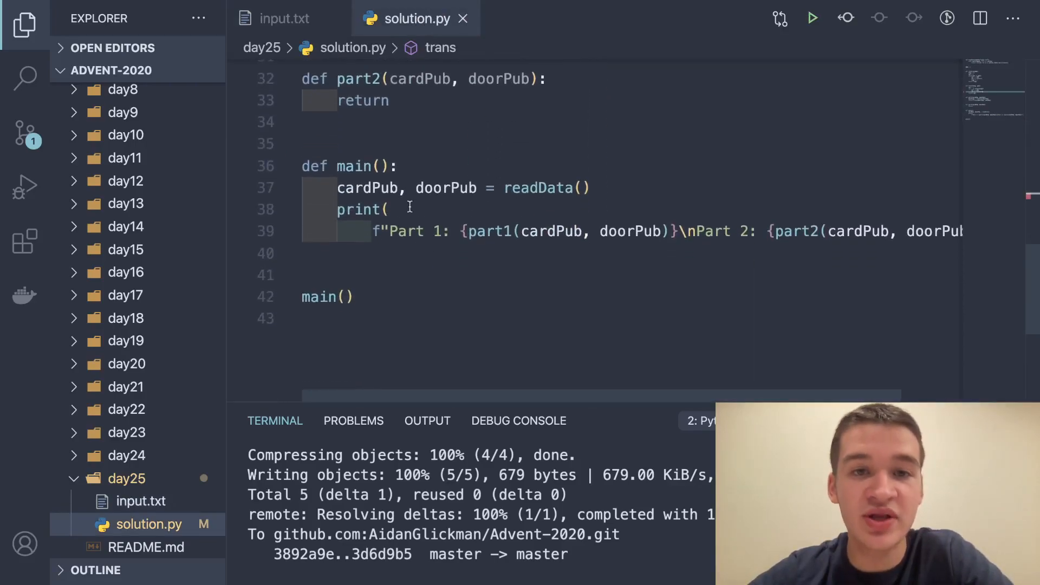
mouse_move(387, 188)
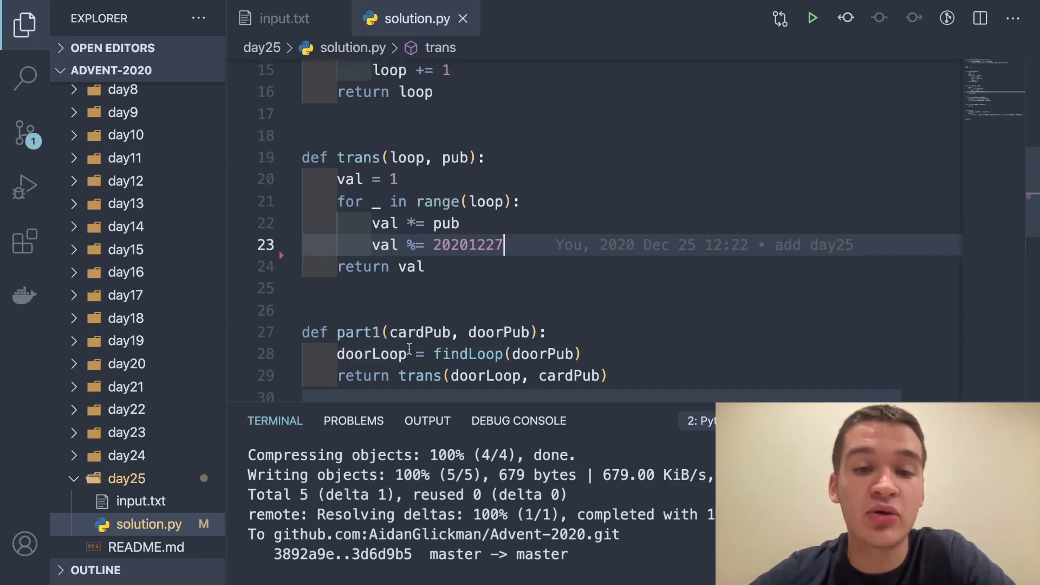
scroll(down, 3)
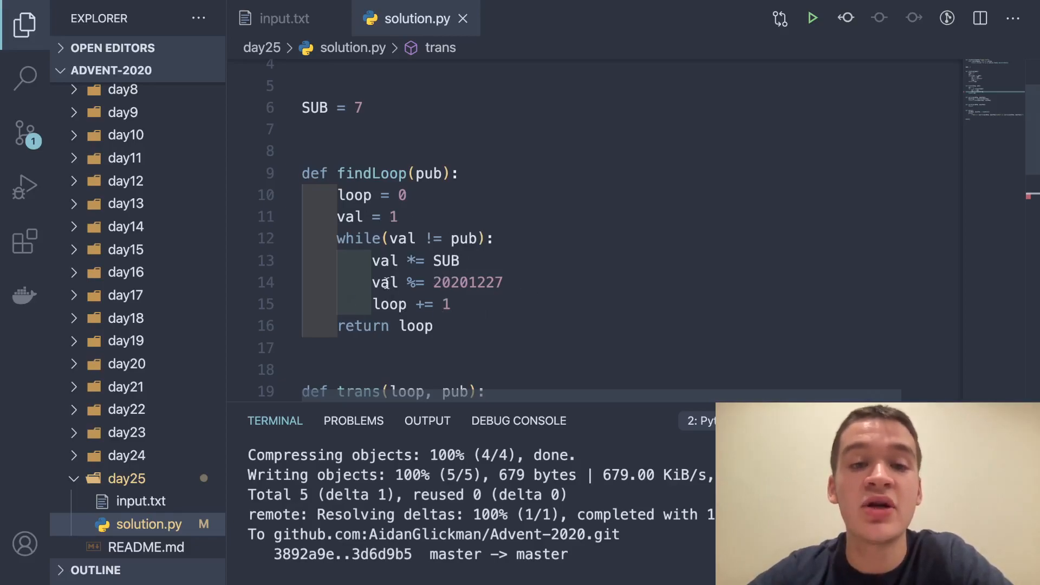
click(504, 282)
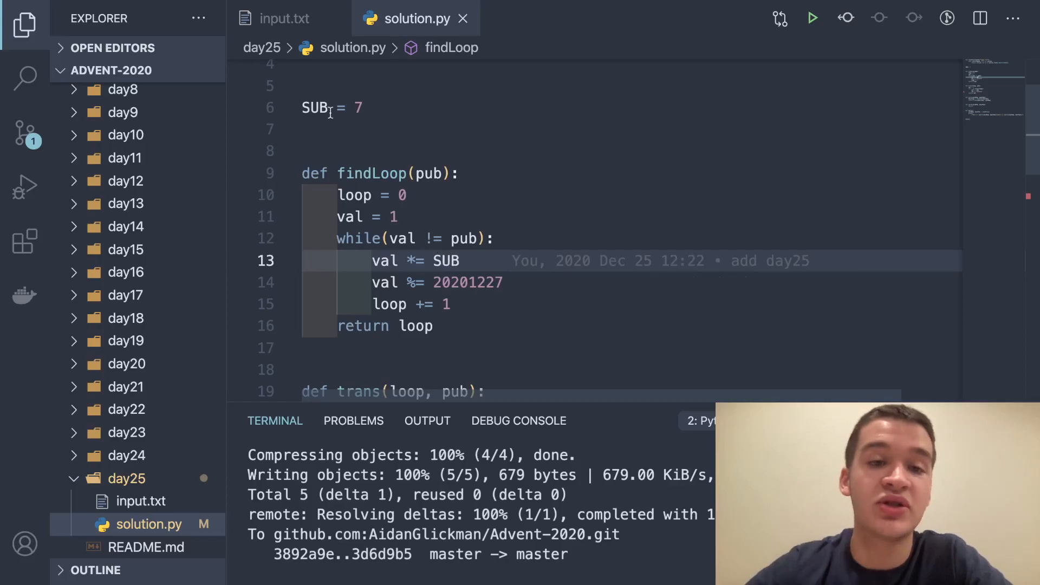
mouse_move(466, 282)
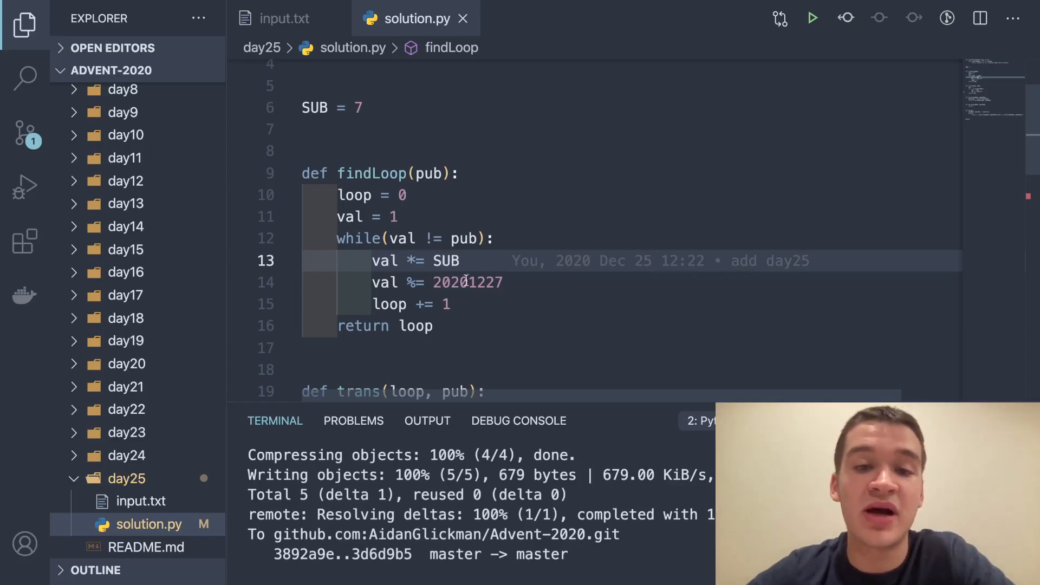
mouse_move(590, 272)
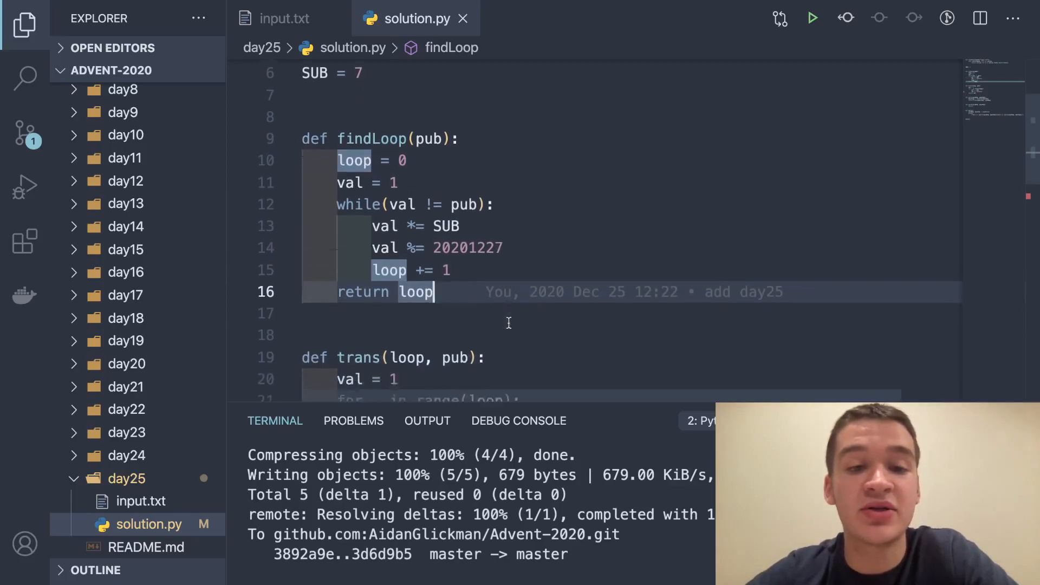
scroll(down, 3)
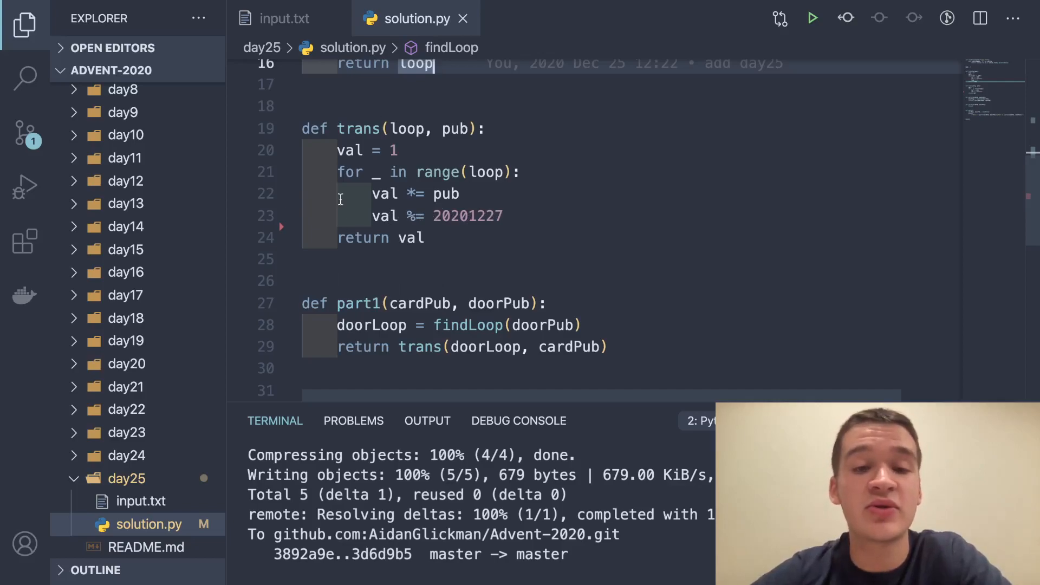
mouse_move(450, 250)
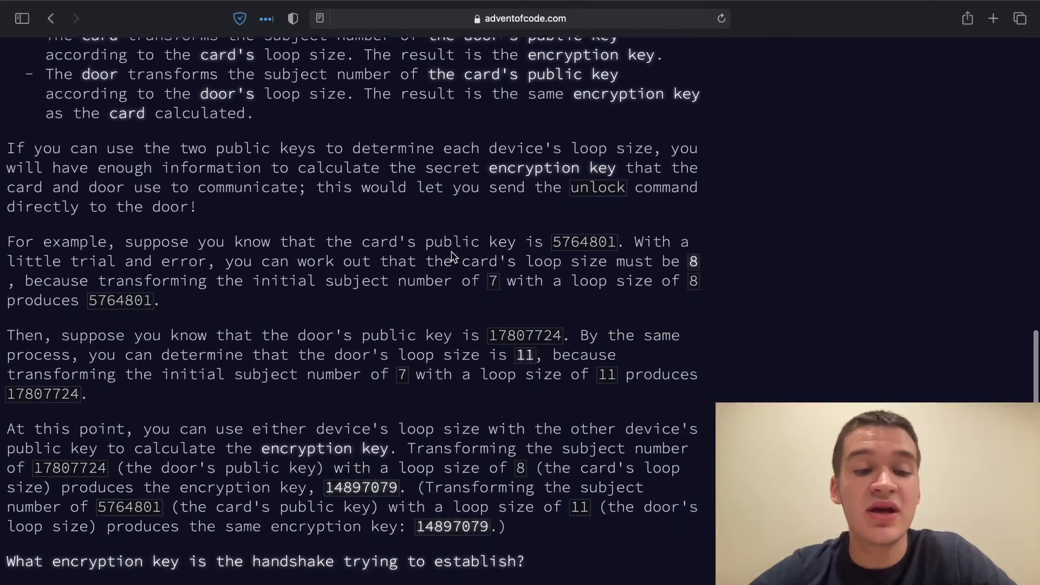
- Scroll the Day 25 page past the accepted part 1 answer to the Part Two story
scroll(down, 3)
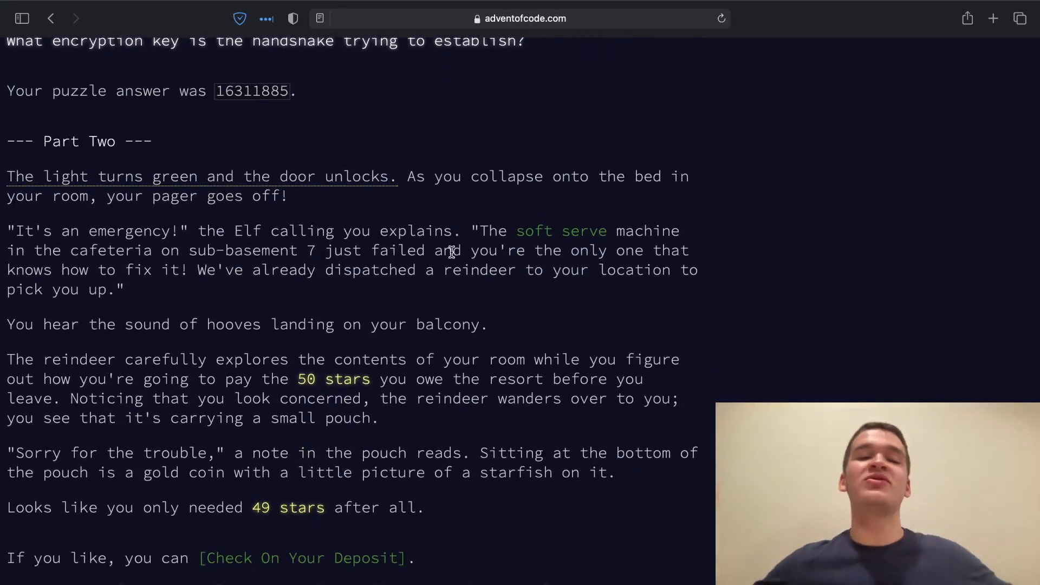